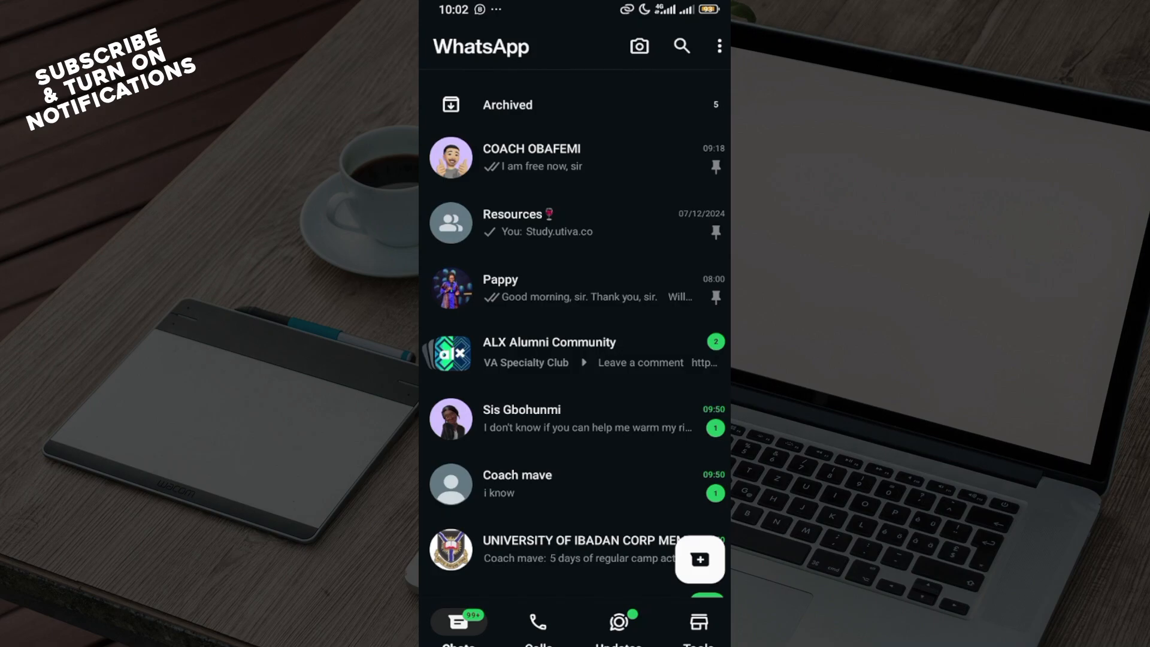
- Show the overflow menu with business tools, labels and settings over the chats list
click(719, 46)
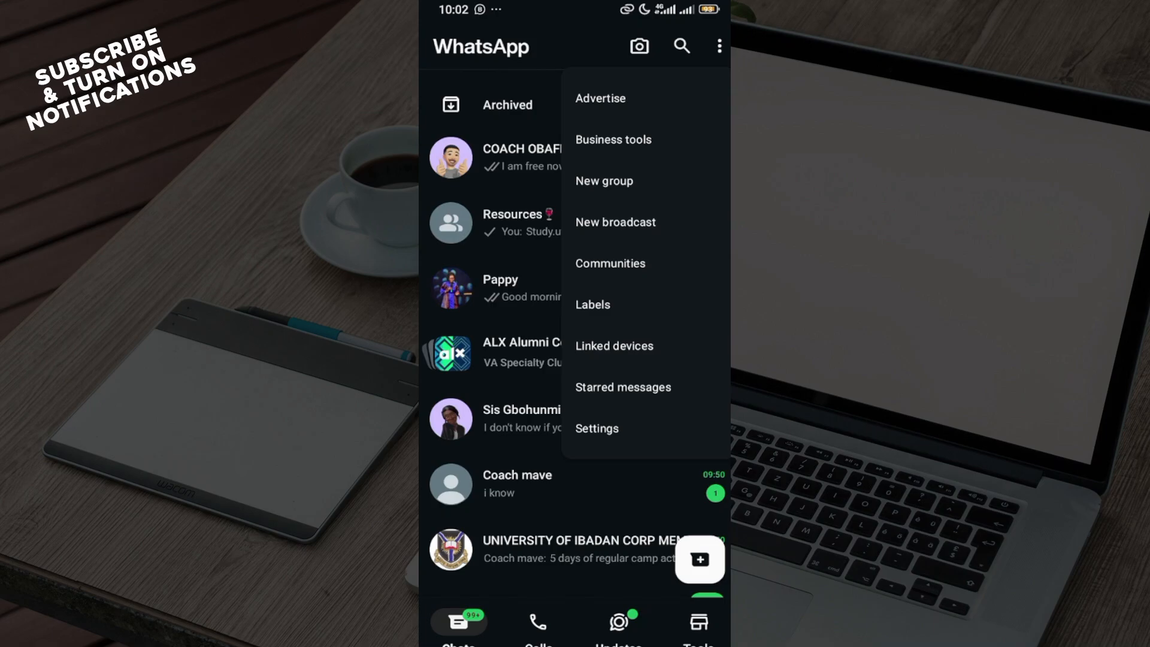
- Go to Linked devices, which lists 2 of 4 devices linked, both logged out
click(614, 345)
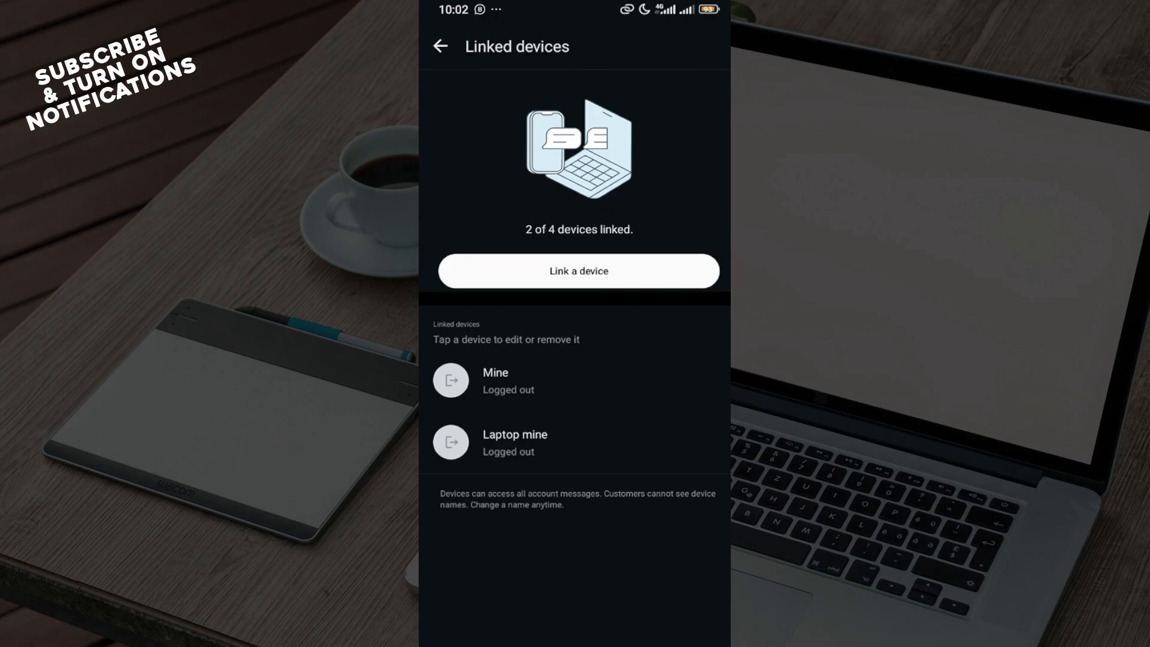
- Start 'Link a device' so the Scan QR code camera view appears
click(577, 270)
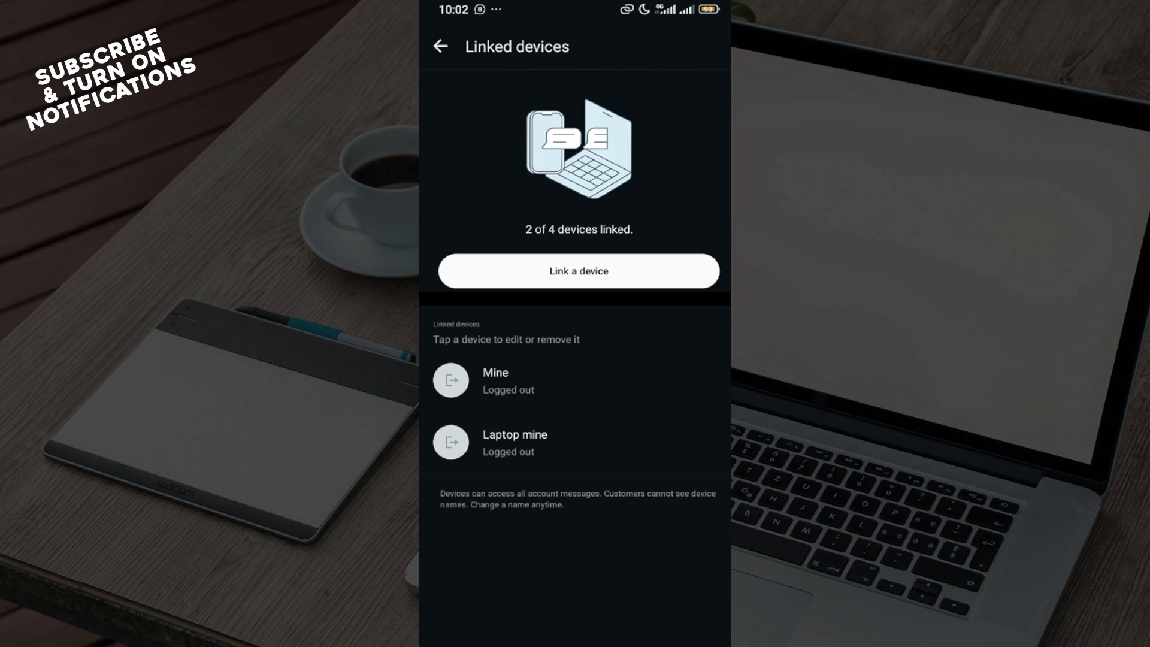
click(577, 271)
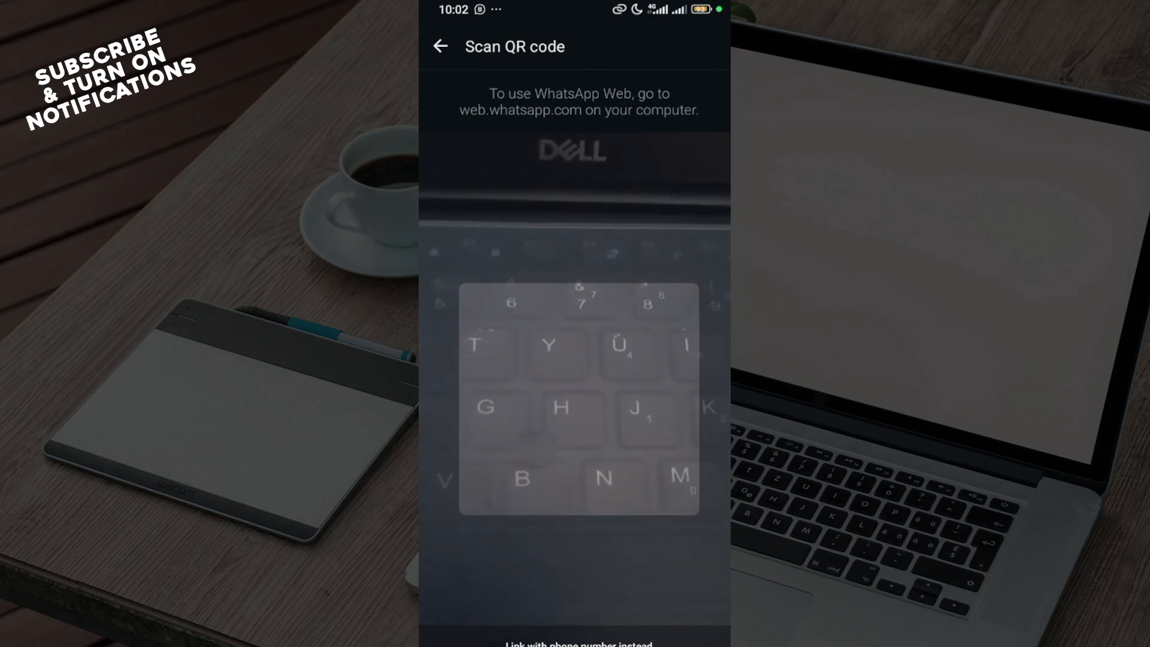
- Back out of the QR scanner to the Linked devices list
click(578, 642)
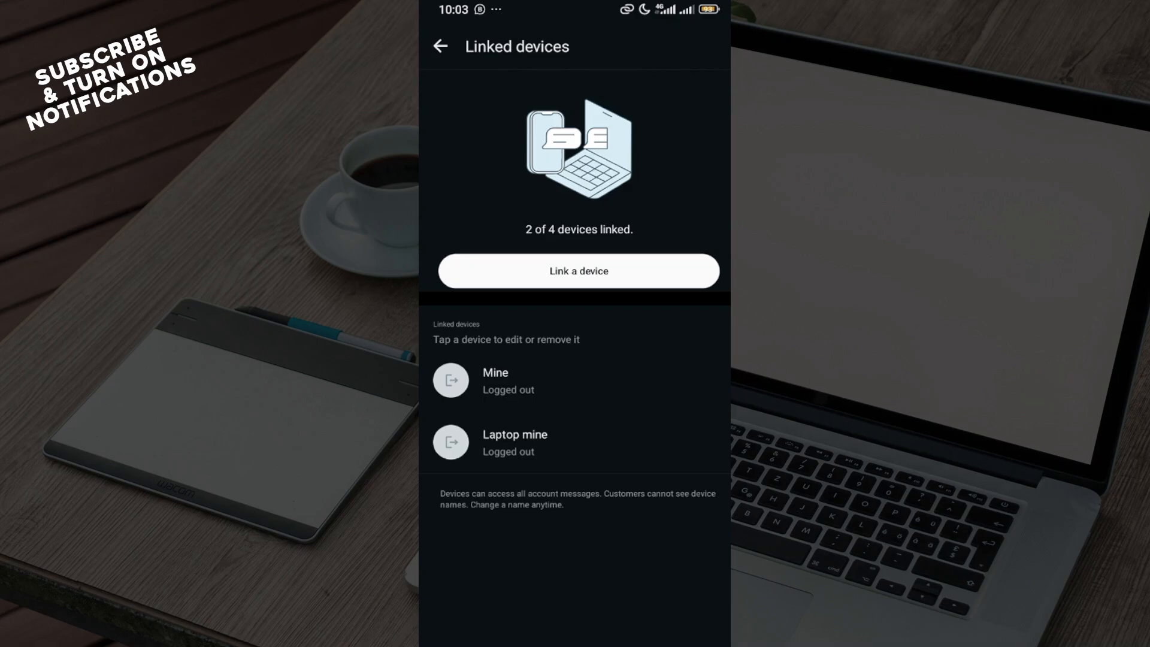
- Leave Linked devices and return to the main chats list
click(440, 45)
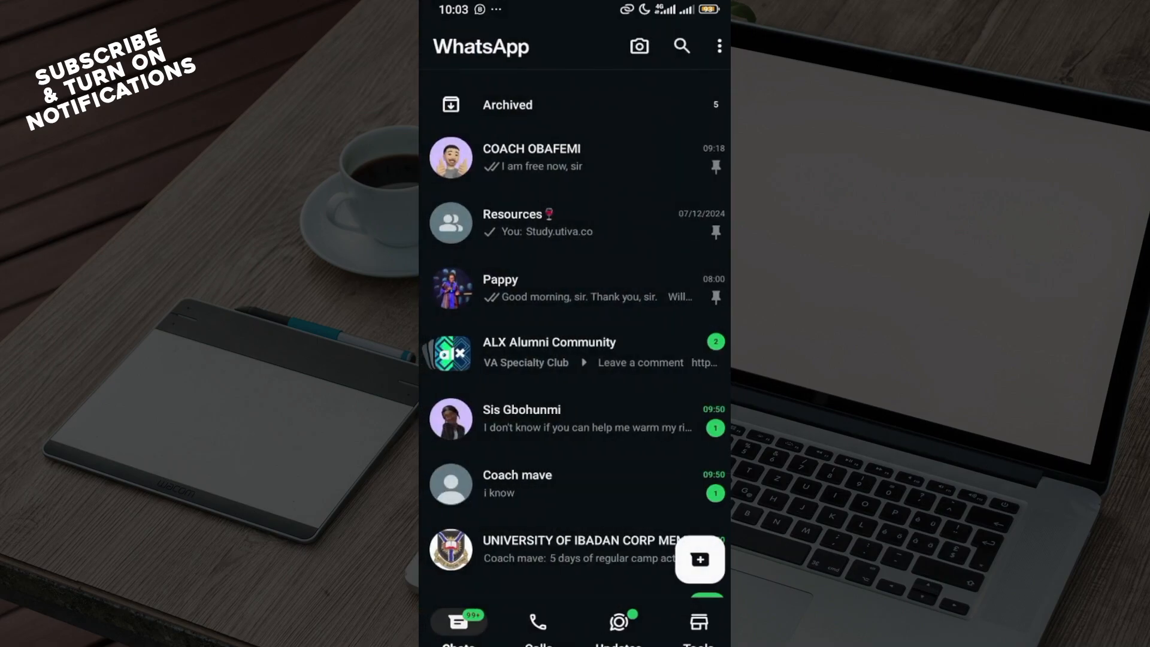